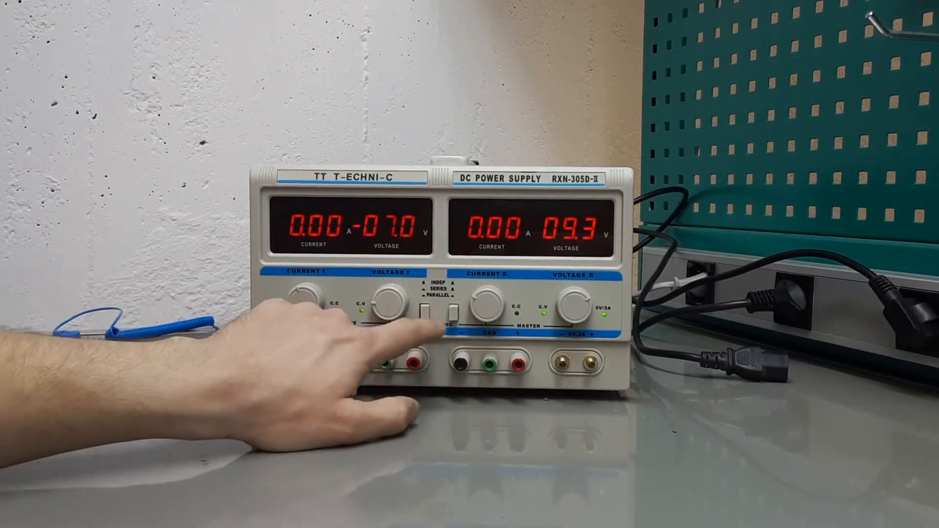
click(441, 311)
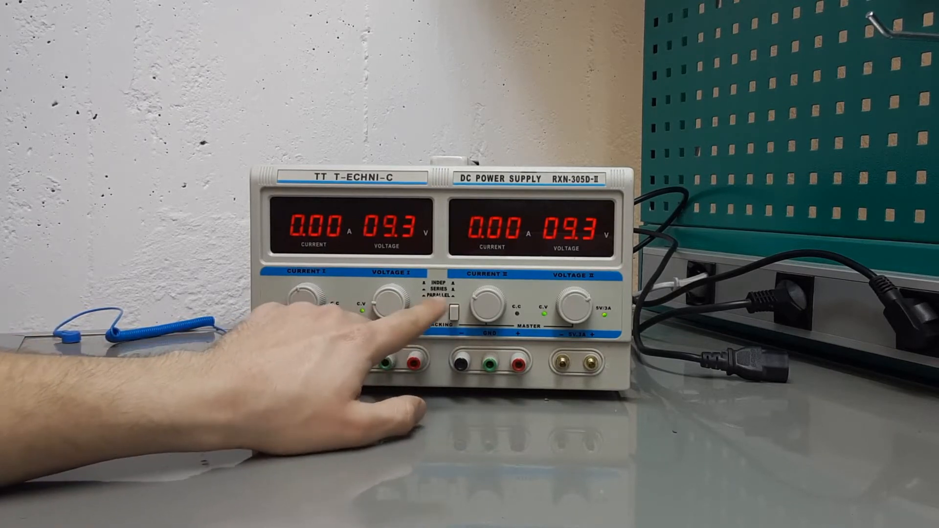
click(447, 312)
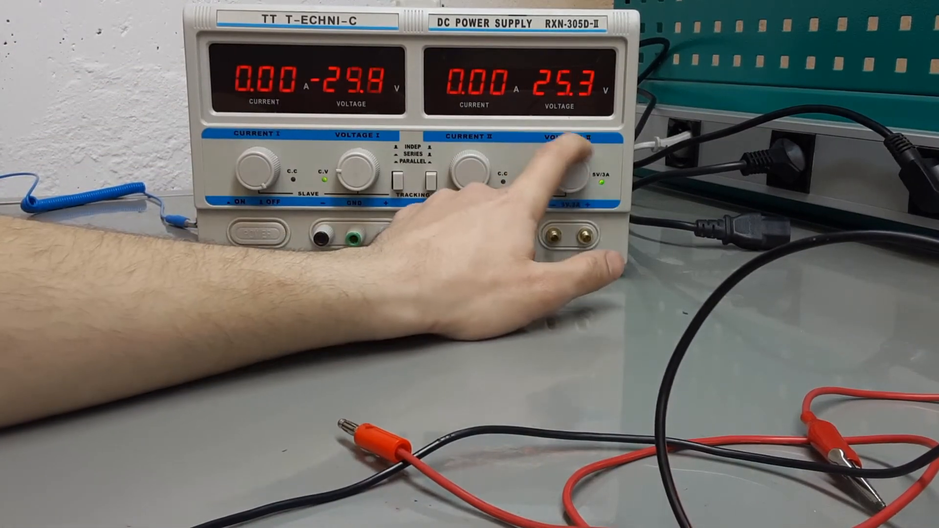
drag(569, 173, 551, 162)
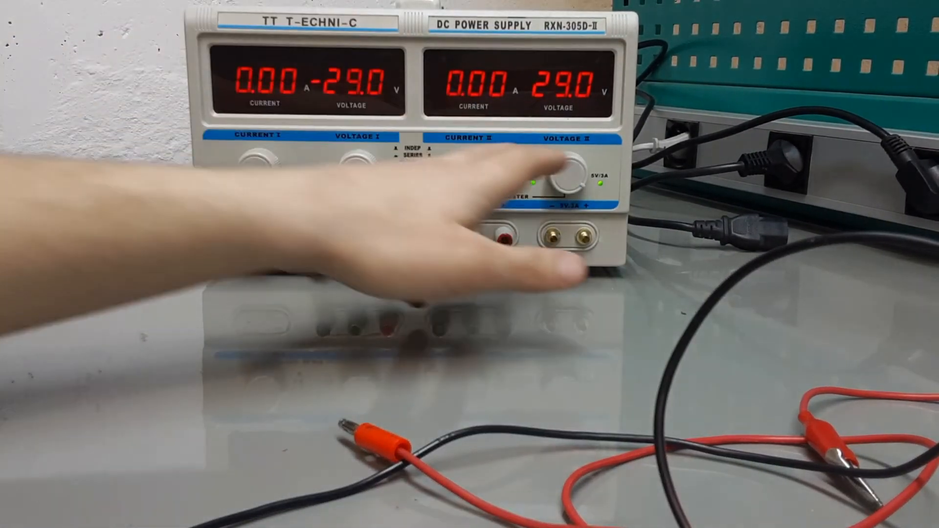